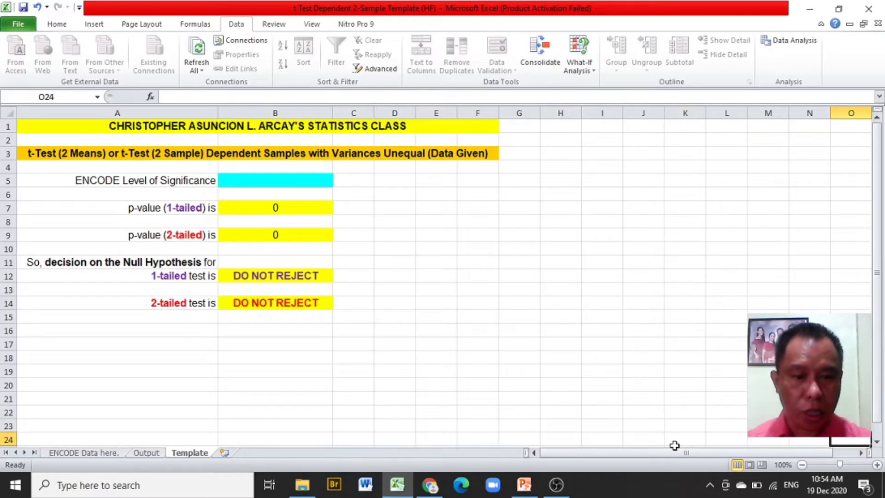
{"action": "mouse_move", "coordinate": [506, 394]}
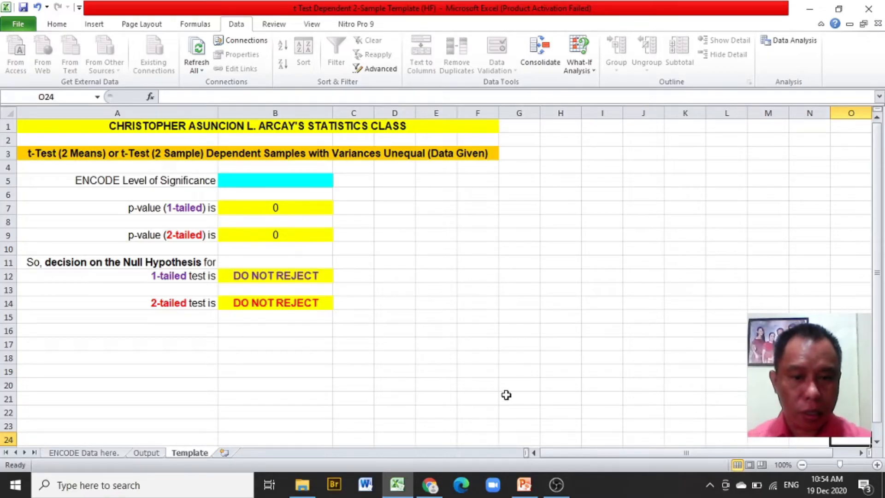
{"action": "mouse_move", "coordinate": [513, 401]}
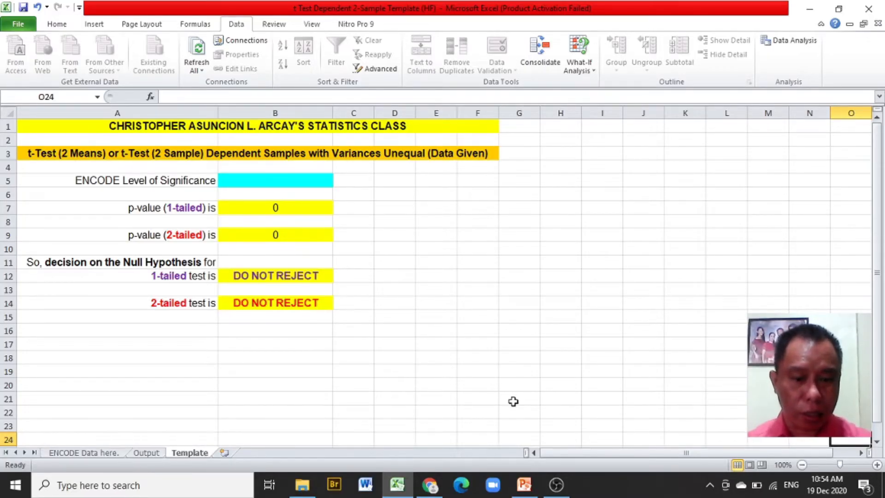
{"action": "mouse_move", "coordinate": [368, 431]}
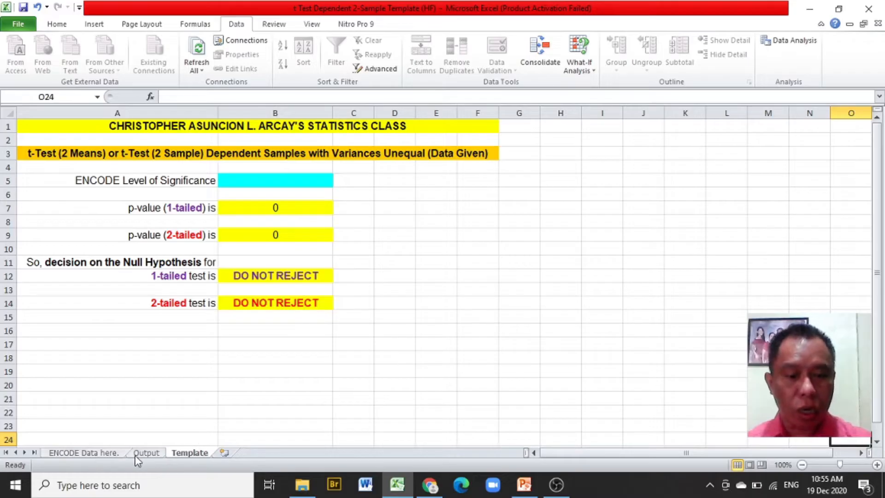
{"action": "mouse_move", "coordinate": [146, 461]}
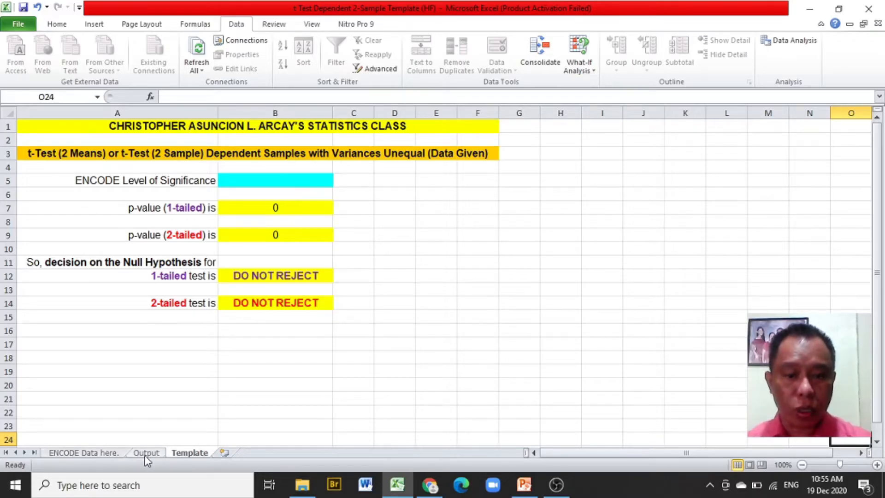
{"action": "mouse_move", "coordinate": [190, 454]}
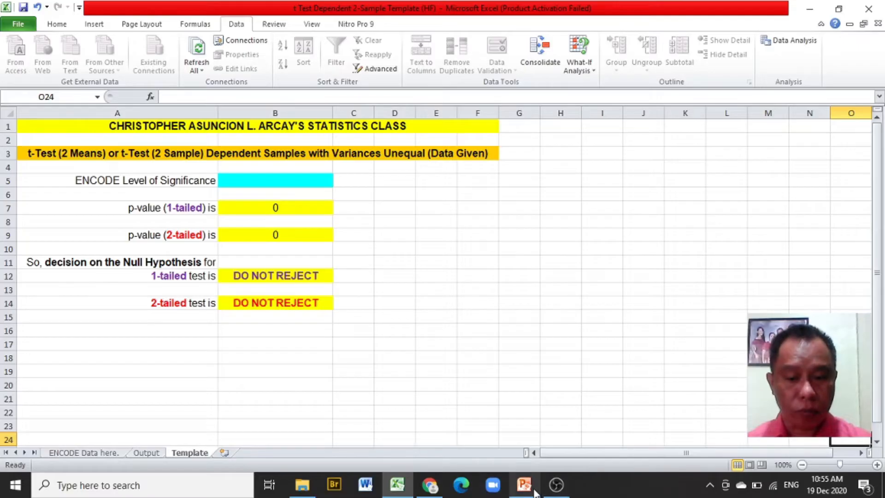
Show the PowerPoint slide with nine students' before and after exam scores at α = 0.10.
{"action": "left_click", "coordinate": [522, 485]}
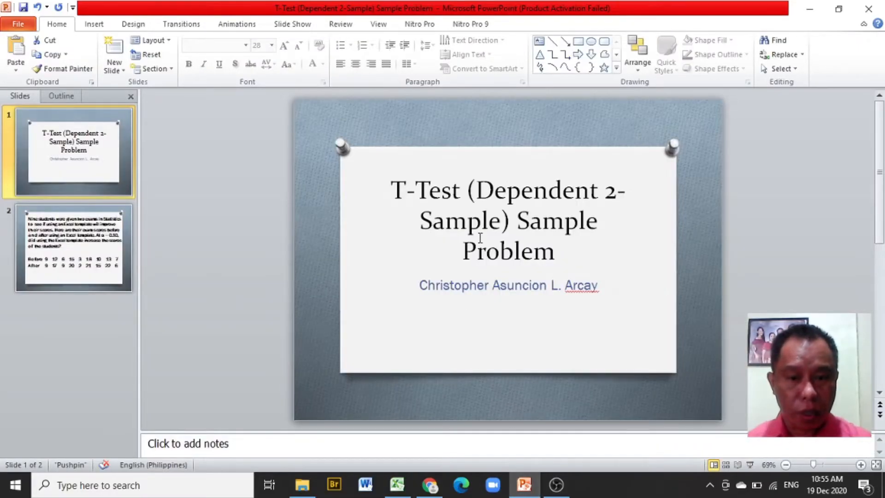
{"action": "mouse_move", "coordinate": [637, 324]}
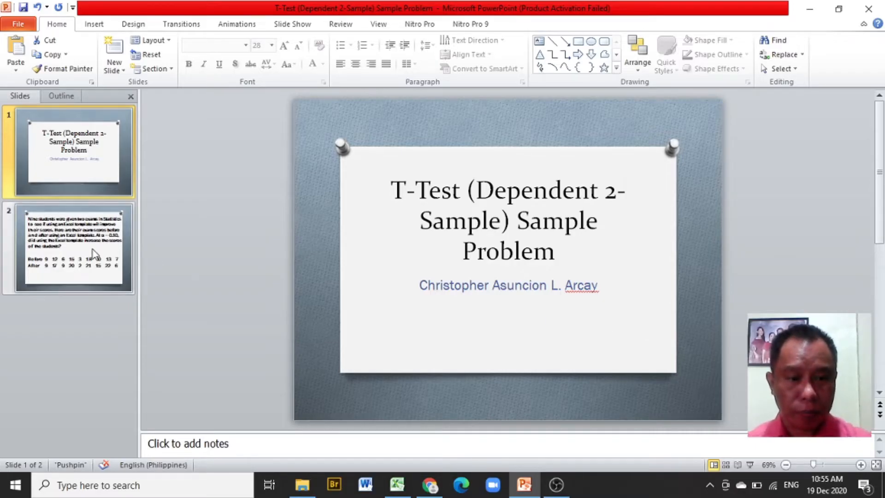
{"action": "left_click", "coordinate": [74, 247]}
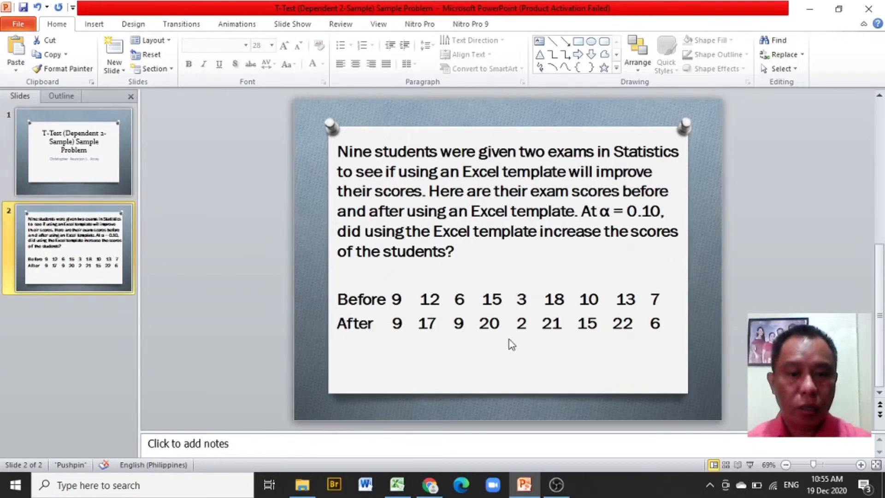
{"action": "mouse_move", "coordinate": [185, 55]}
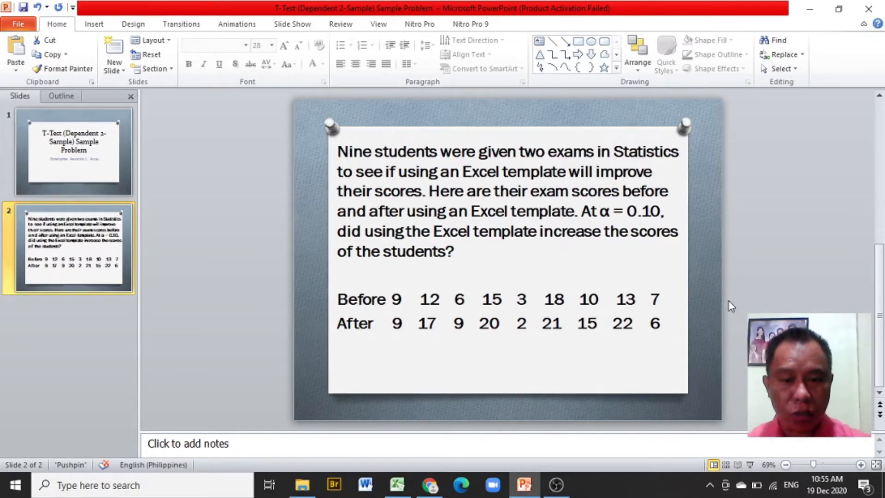
{"action": "mouse_move", "coordinate": [705, 303]}
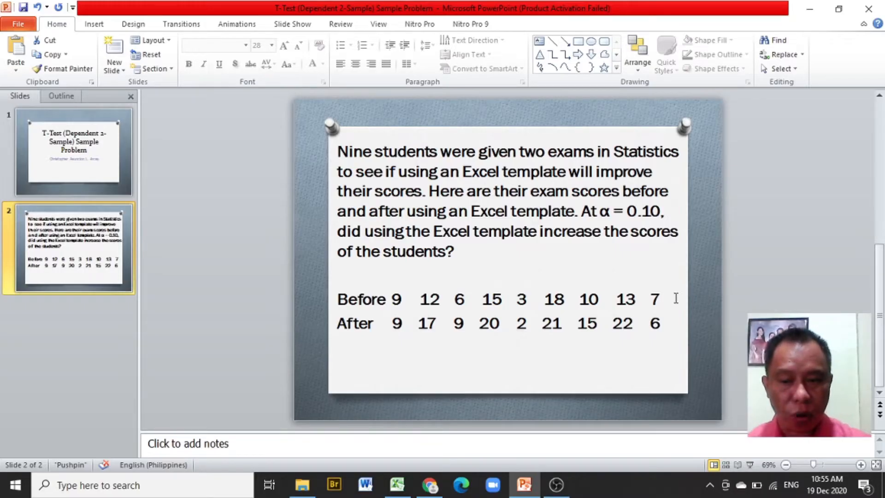
{"action": "mouse_move", "coordinate": [675, 326]}
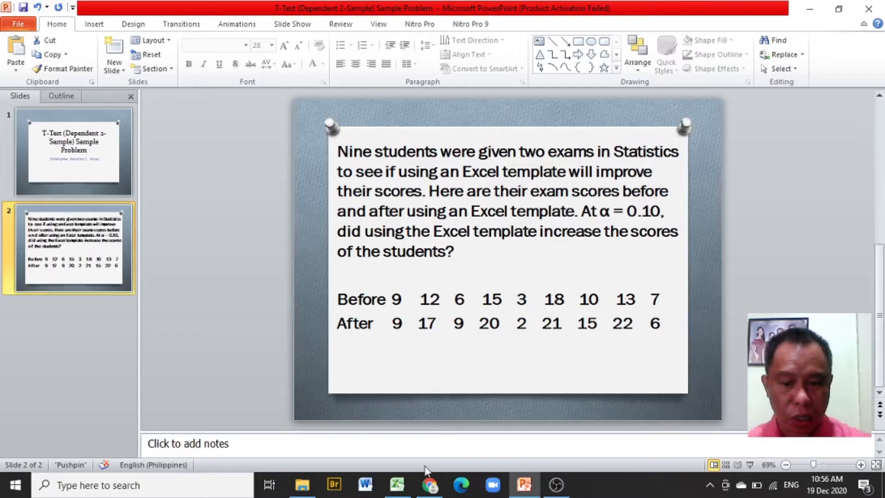
Return to the Excel t-test dependent two-sample template workbook.
{"action": "left_click", "coordinate": [396, 485]}
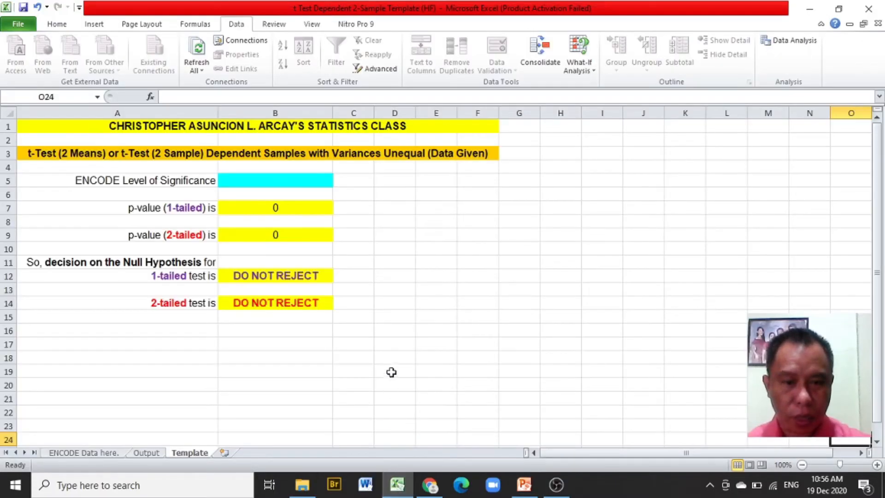
{"action": "mouse_move", "coordinate": [391, 341]}
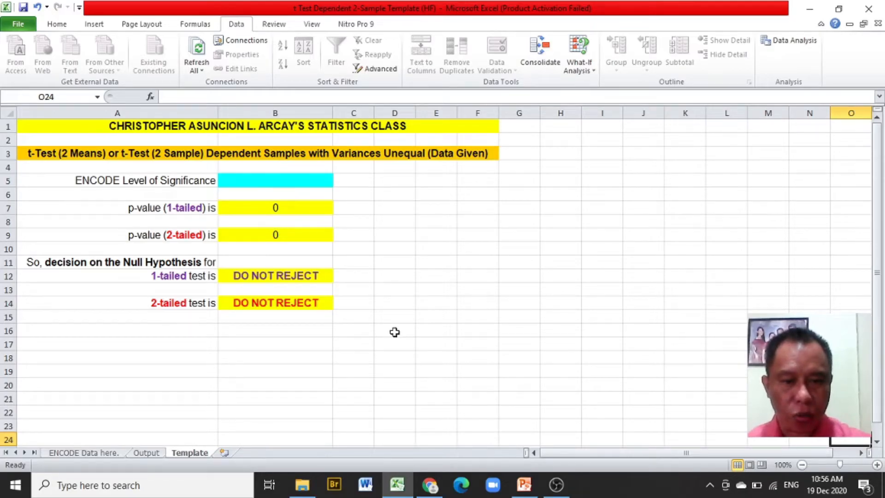
{"action": "mouse_move", "coordinate": [393, 275]}
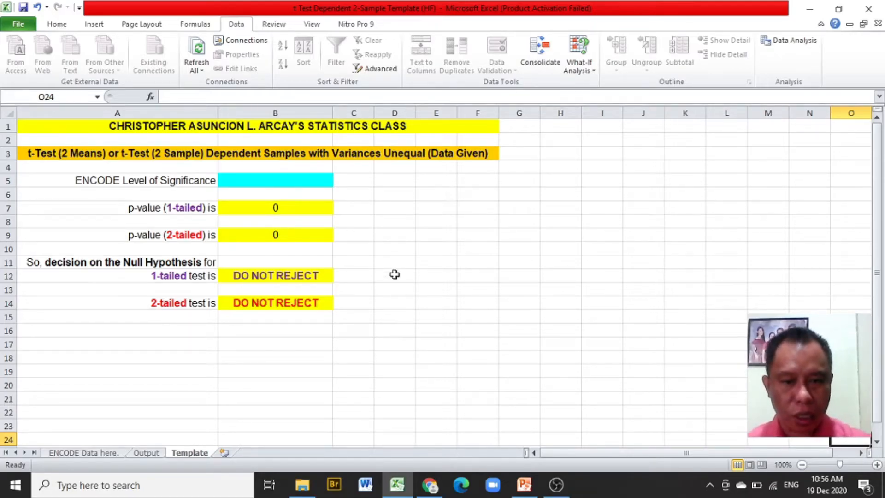
{"action": "mouse_move", "coordinate": [330, 177]}
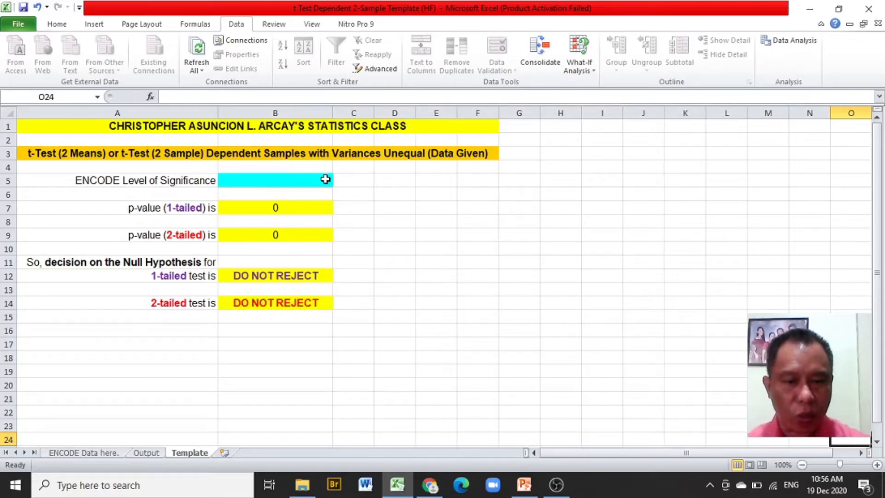
{"action": "mouse_move", "coordinate": [324, 195]}
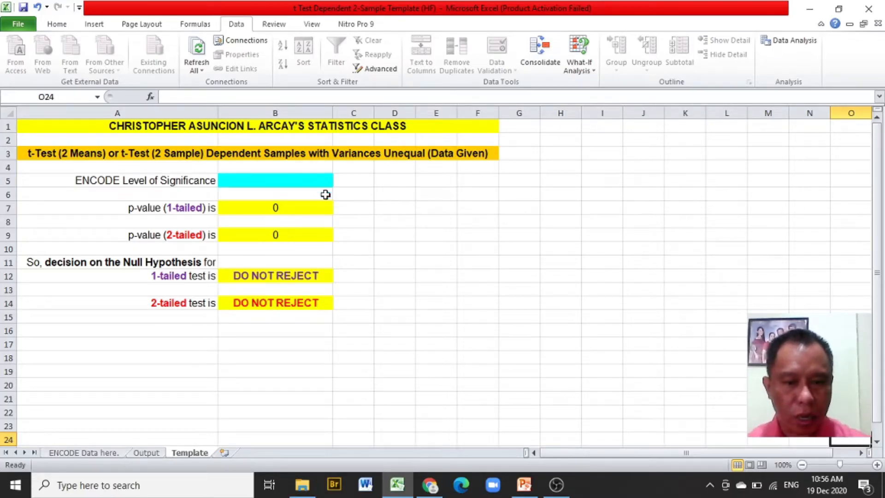
{"action": "mouse_move", "coordinate": [322, 303]}
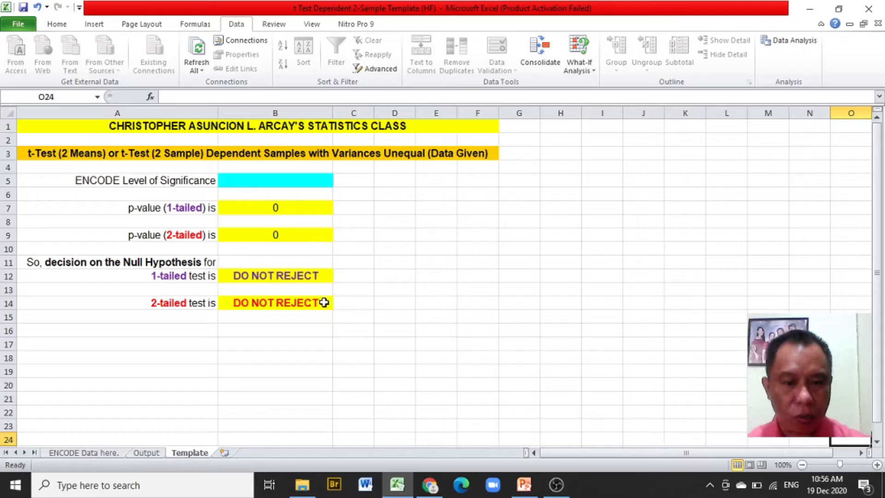
{"action": "mouse_move", "coordinate": [378, 312]}
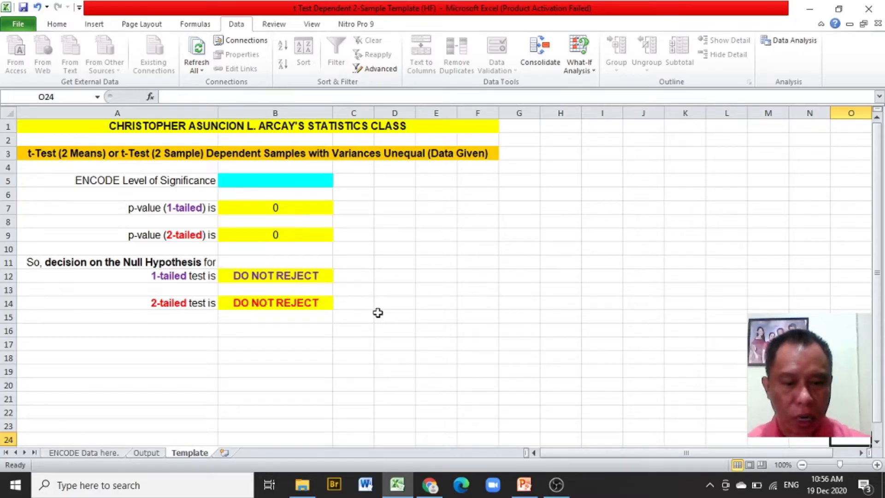
{"action": "mouse_move", "coordinate": [376, 316]}
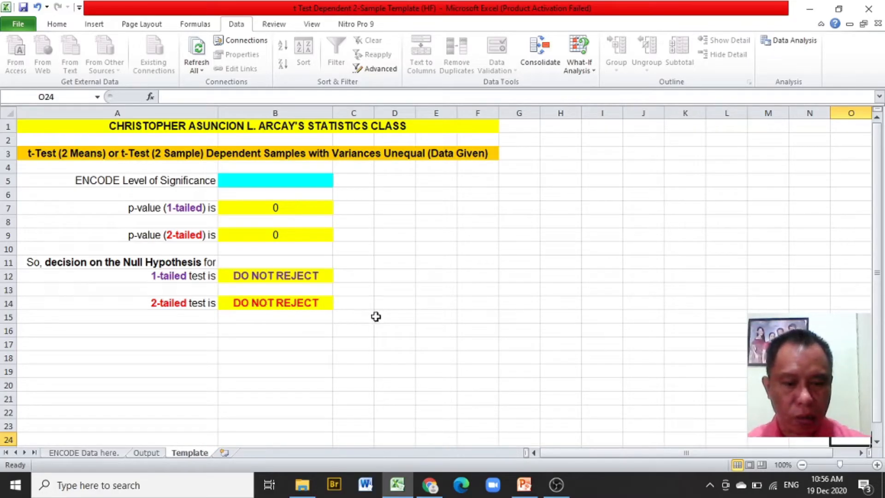
{"action": "mouse_move", "coordinate": [212, 388]}
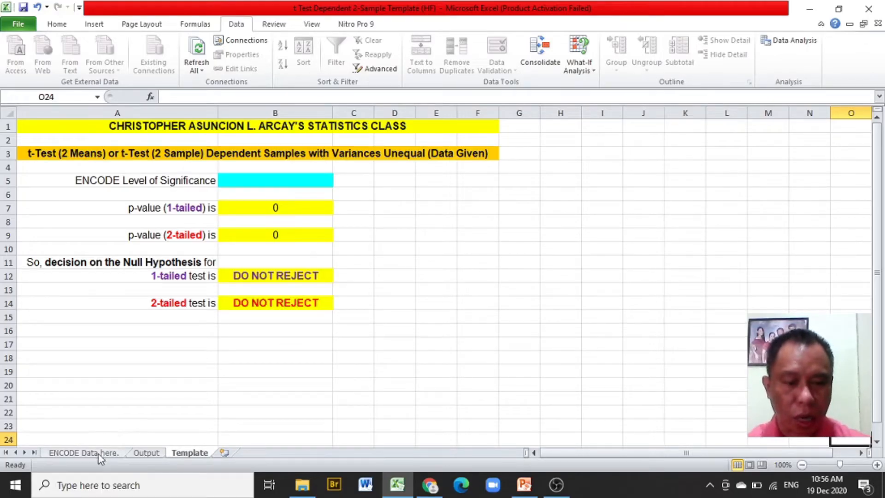
Go to the data-entry sheet and review the Before and After score columns.
{"action": "left_click", "coordinate": [84, 451]}
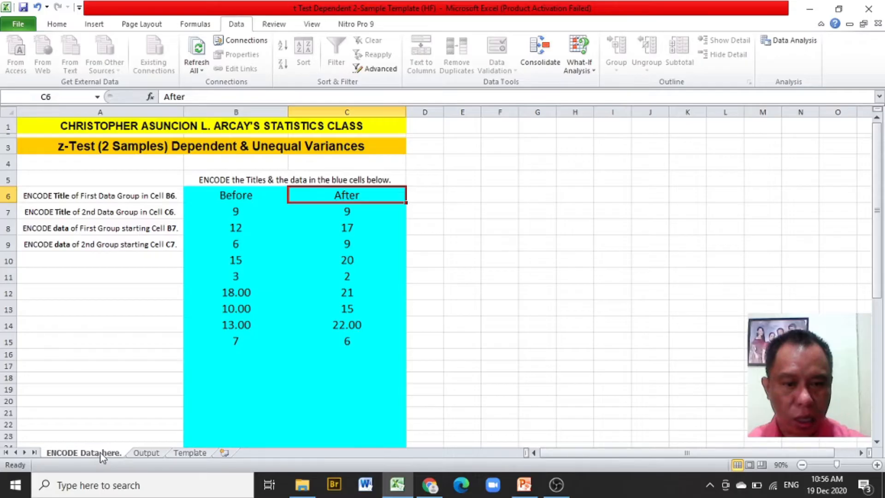
{"action": "mouse_move", "coordinate": [417, 232]}
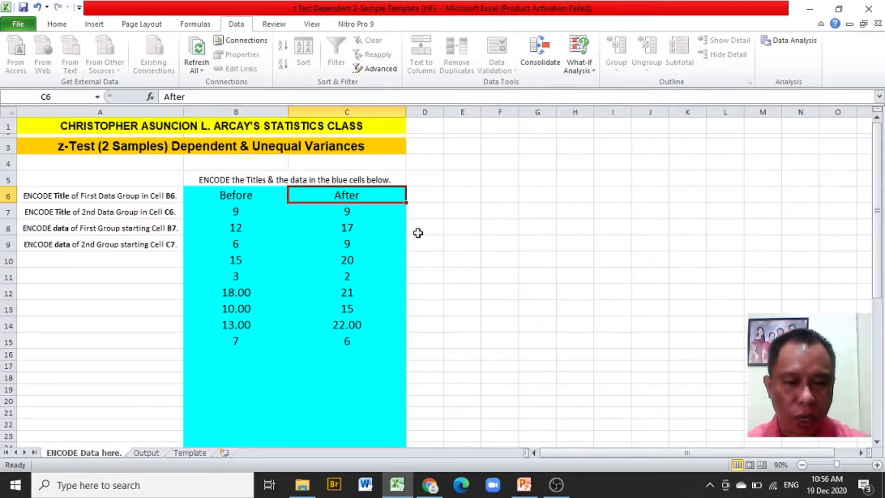
{"action": "left_click", "coordinate": [235, 194]}
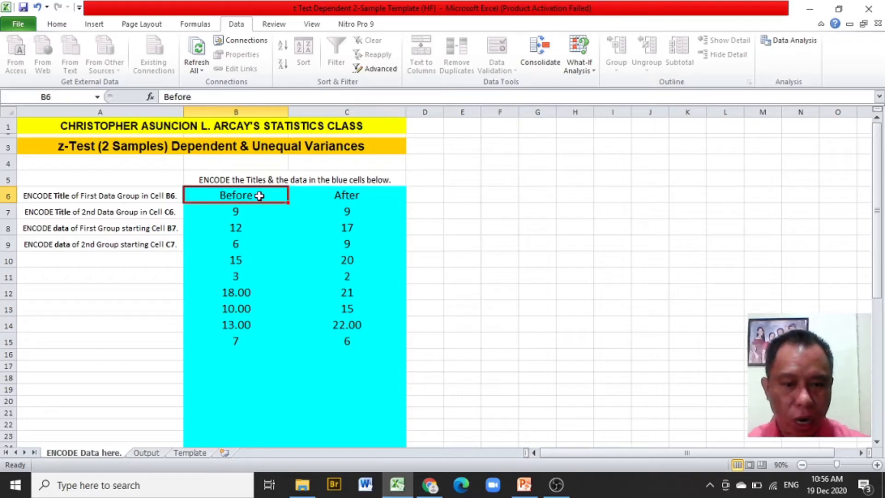
{"action": "left_click", "coordinate": [346, 195]}
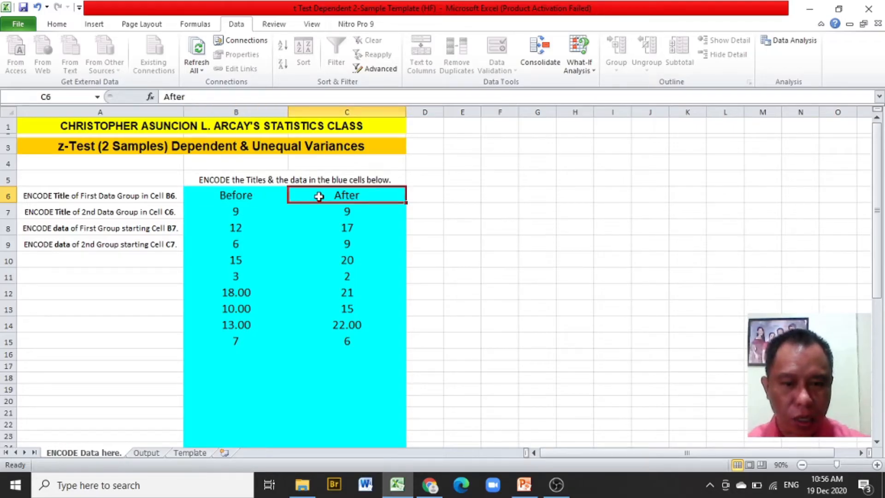
{"action": "mouse_move", "coordinate": [248, 29]}
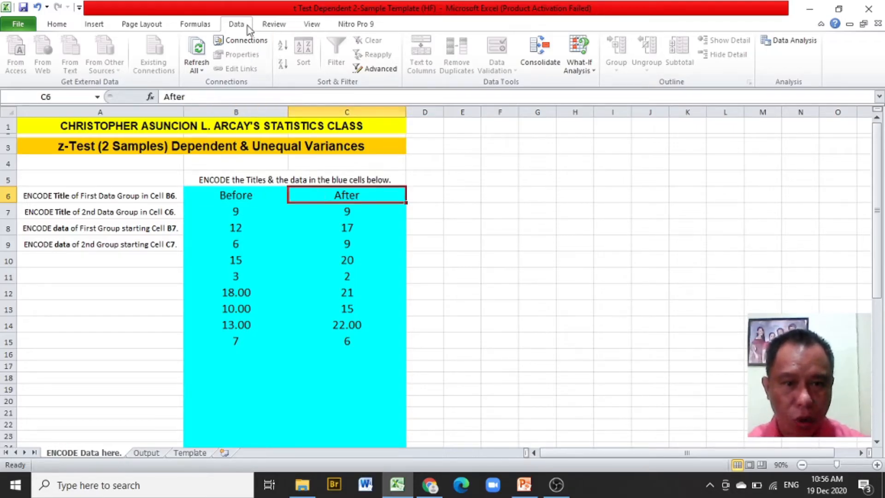
{"action": "mouse_move", "coordinate": [428, 50]}
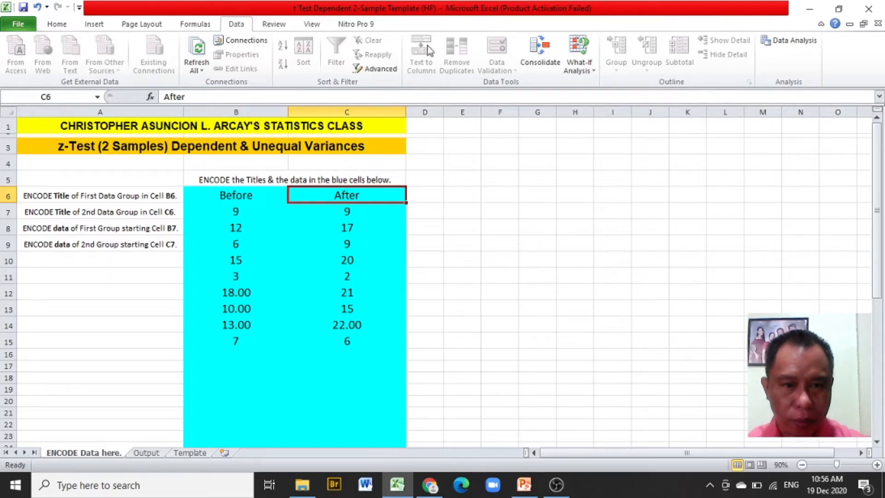
{"action": "mouse_move", "coordinate": [790, 39]}
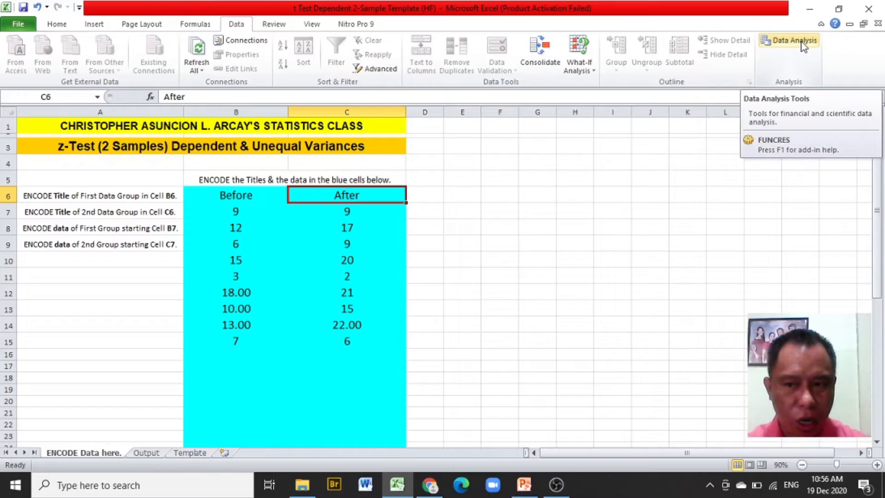
Launch Data Analysis, choose t-Test: Paired Two Sample for Means, and start Variable 1 Range.
{"action": "left_click", "coordinate": [788, 39]}
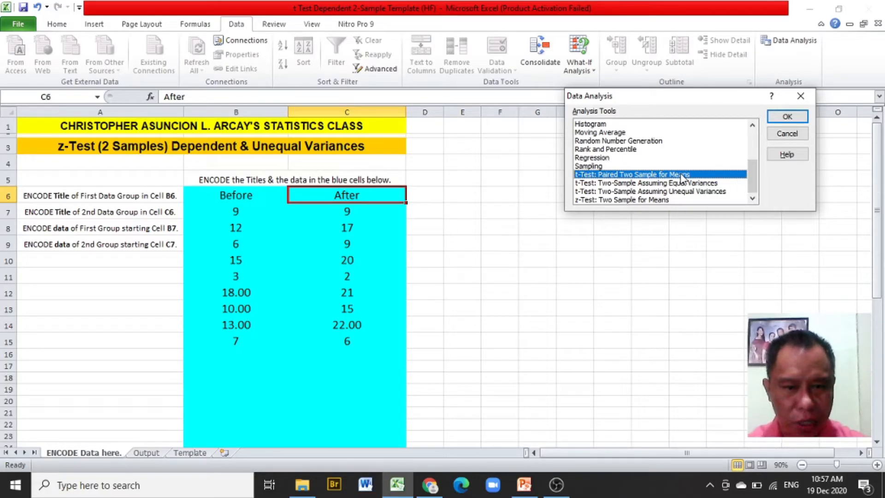
{"action": "left_click", "coordinate": [786, 116]}
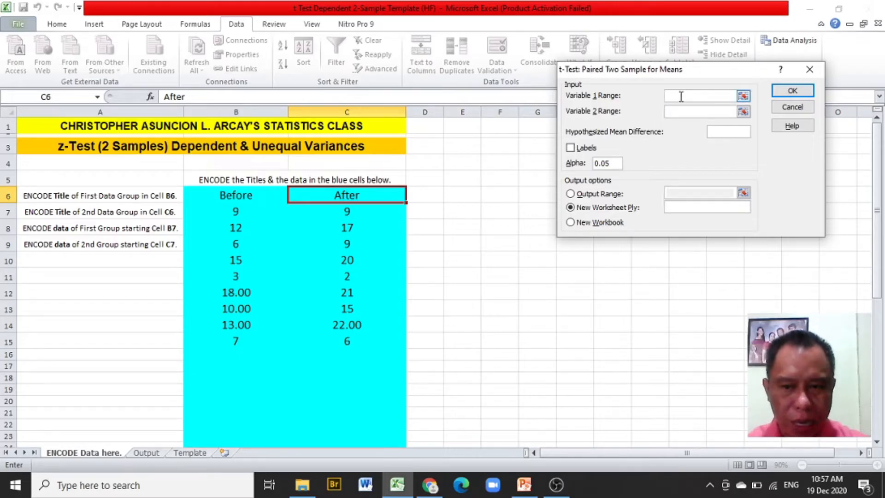
{"action": "mouse_move", "coordinate": [627, 101]}
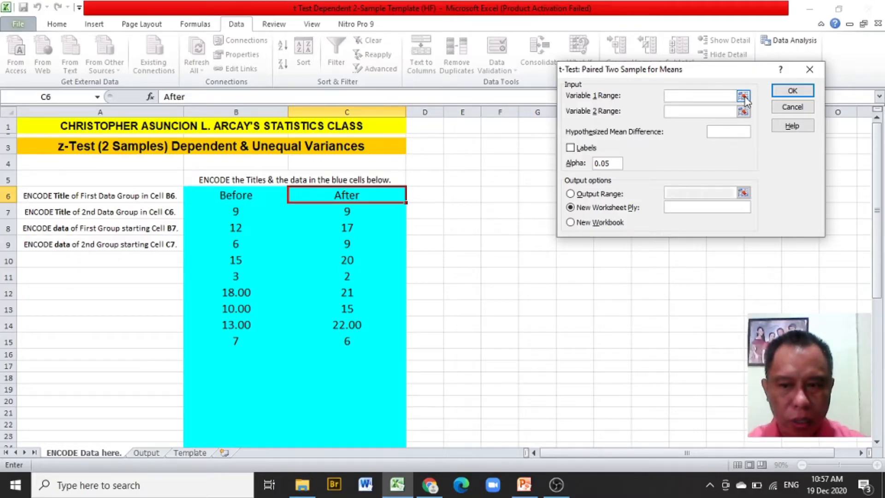
{"action": "left_click", "coordinate": [744, 95]}
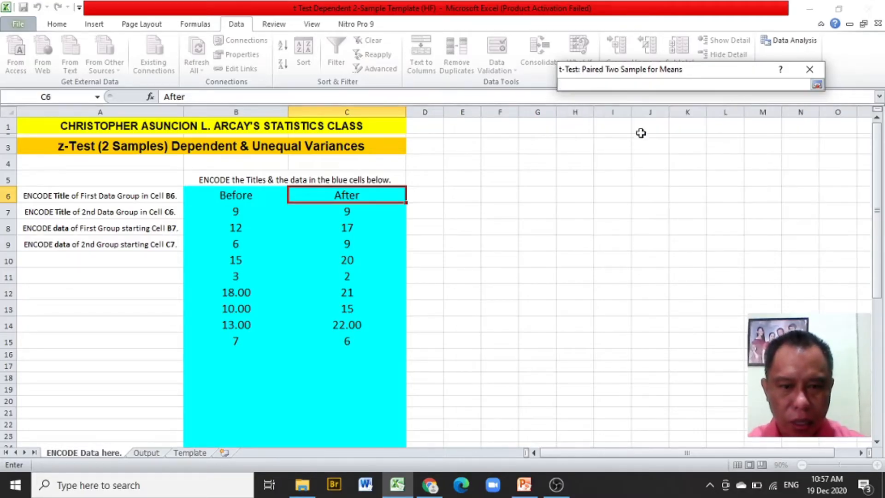
{"action": "mouse_move", "coordinate": [256, 196]}
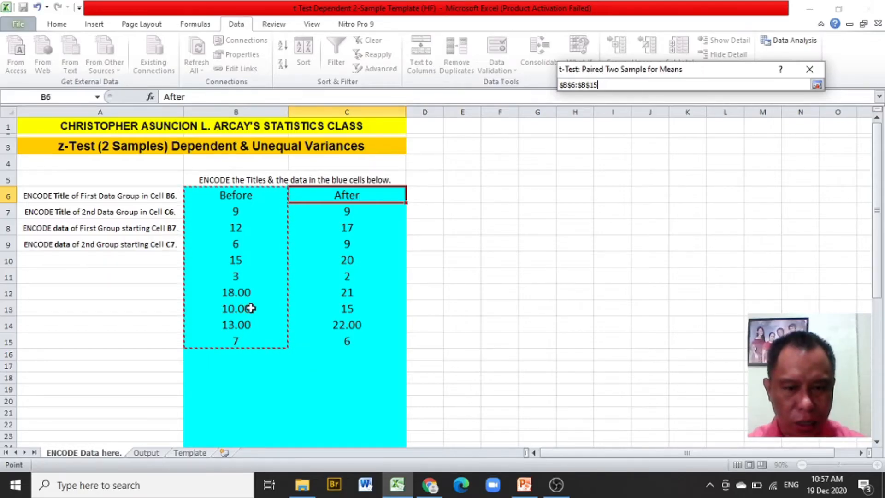
Set Variable 1 Range to Before B6:B15 and Variable 2 Range to After C6:C15.
{"action": "left_click", "coordinate": [819, 85]}
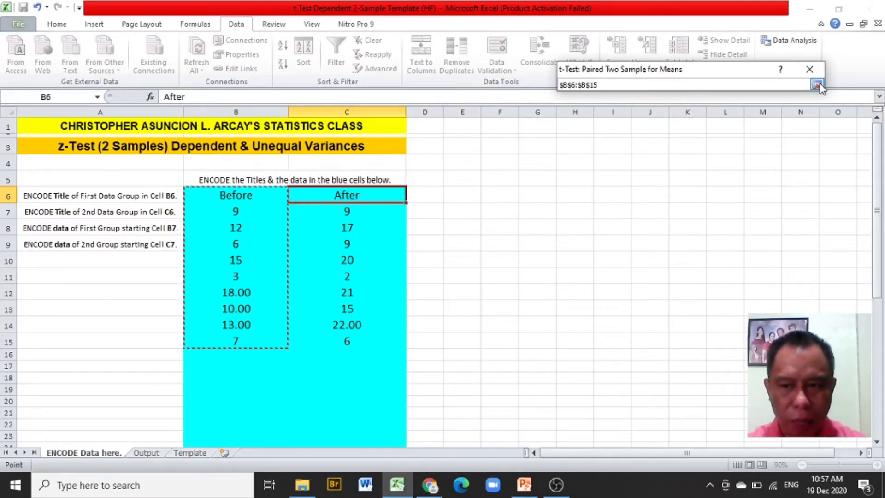
{"action": "left_click", "coordinate": [819, 84]}
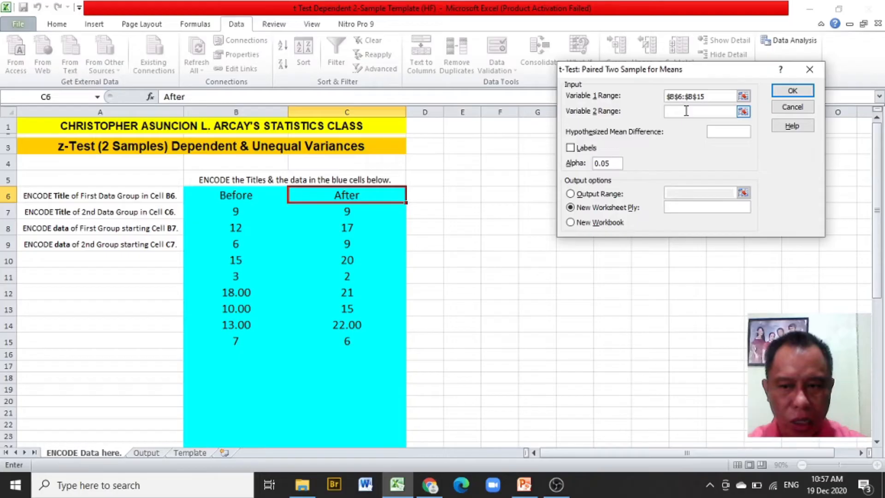
{"action": "mouse_move", "coordinate": [744, 117]}
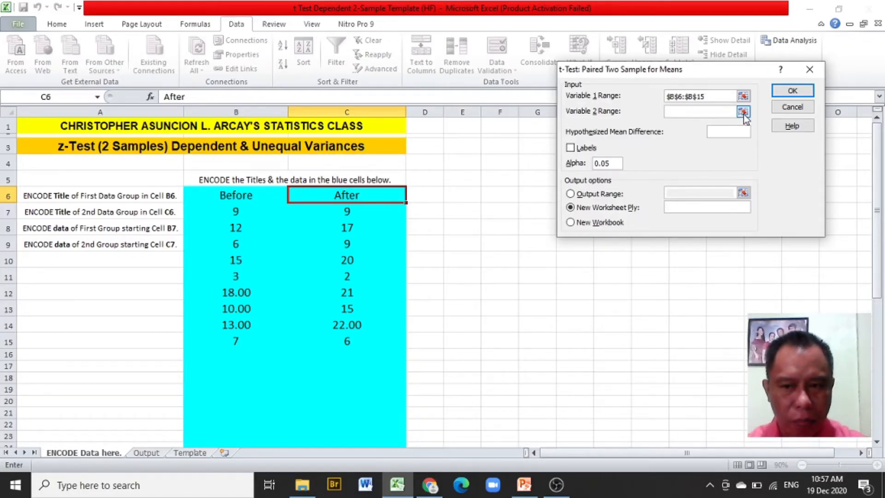
{"action": "left_click", "coordinate": [742, 112]}
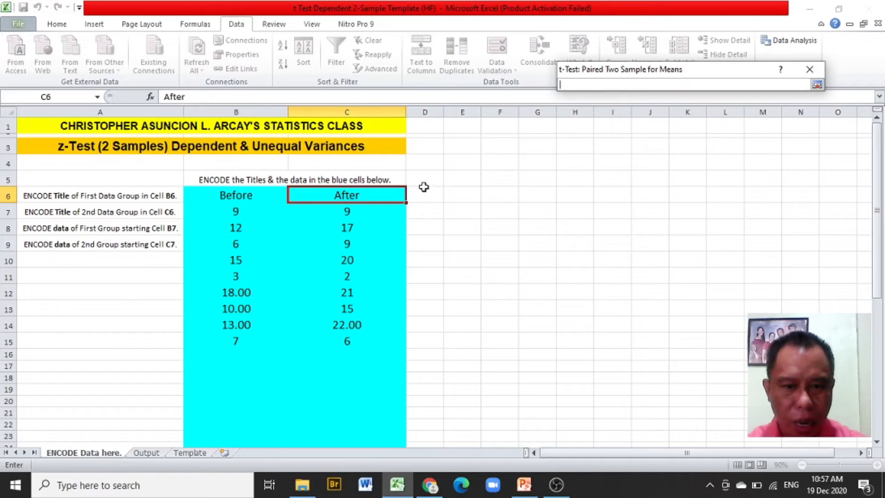
{"action": "left_click", "coordinate": [346, 194]}
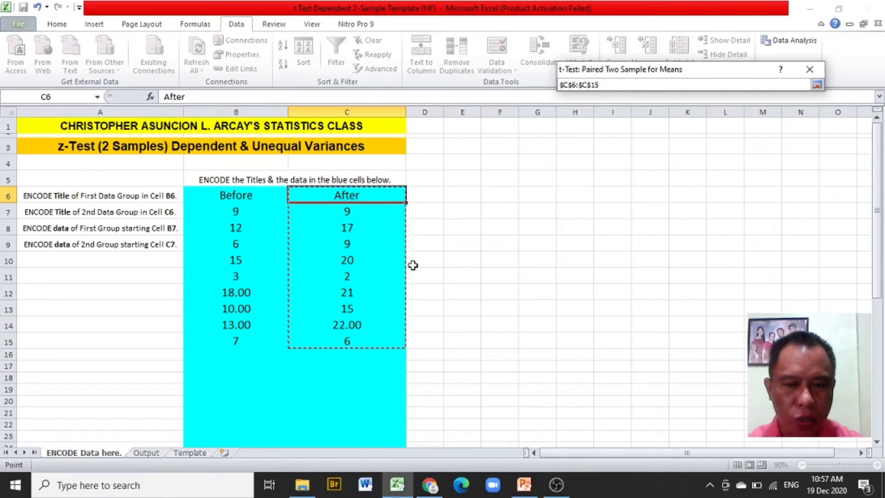
{"action": "mouse_move", "coordinate": [462, 188]}
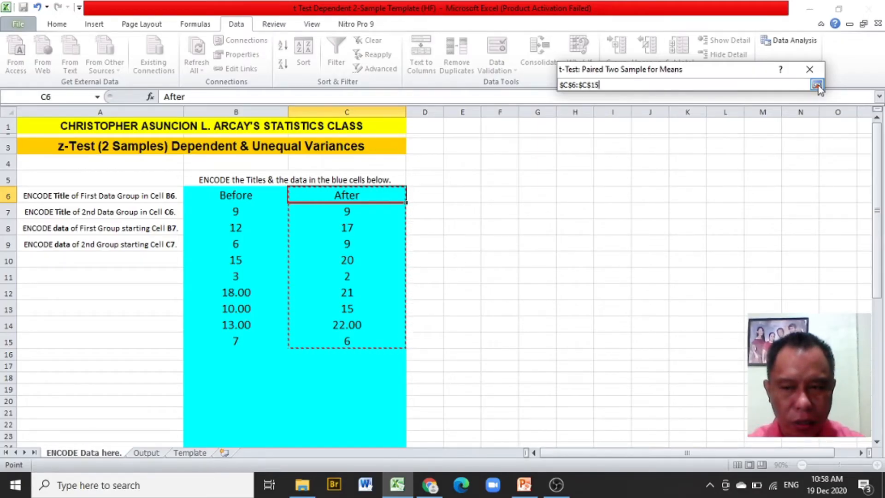
{"action": "left_click", "coordinate": [818, 84]}
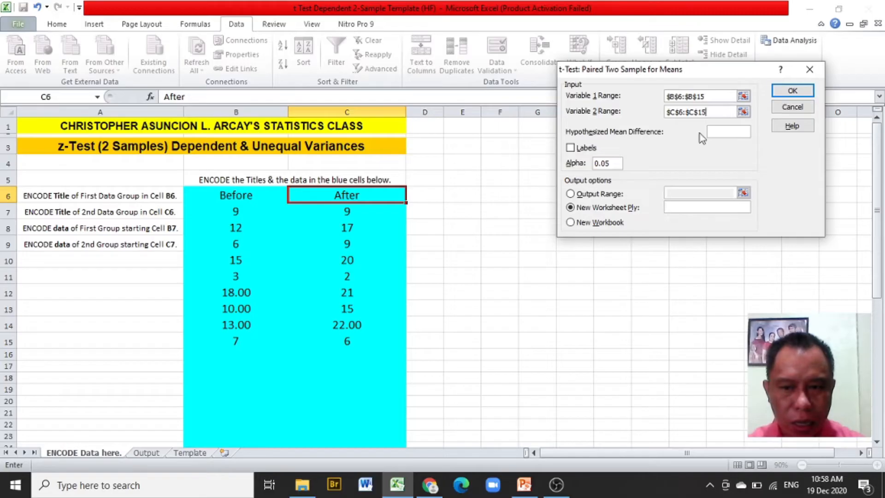
Run the test with Labels ticked, Alpha 0.10, and output on a New Worksheet Ply.
{"action": "left_click", "coordinate": [571, 148]}
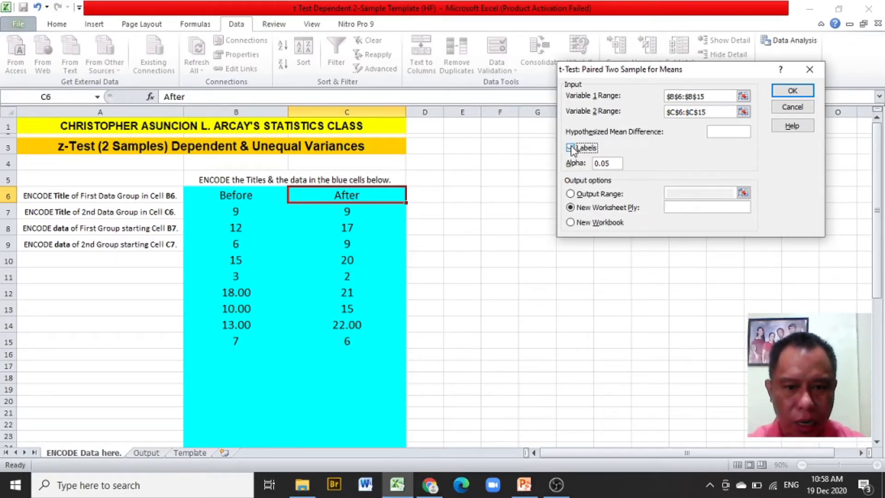
{"action": "left_click", "coordinate": [571, 147]}
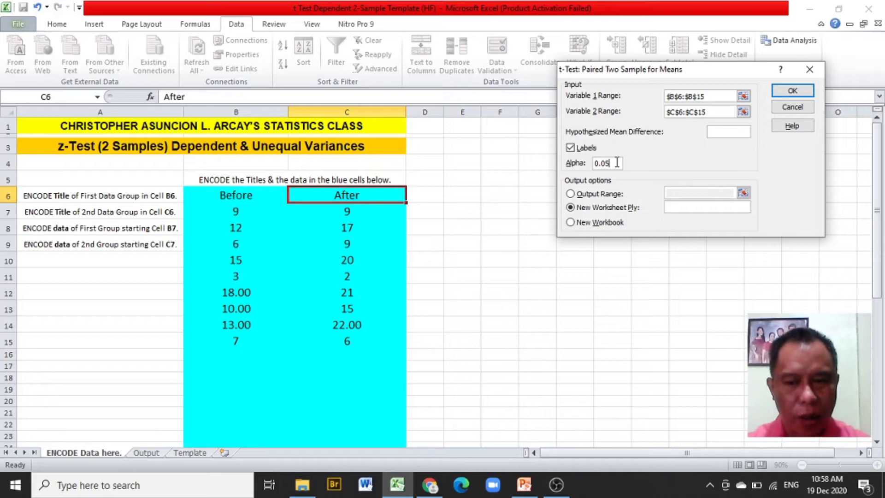
{"action": "key", "text": "Backspace"}
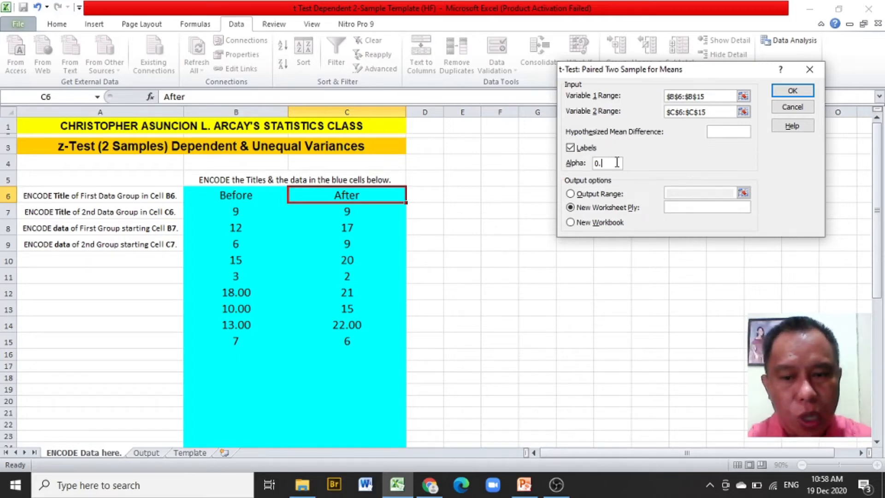
{"action": "type", "text": "10"}
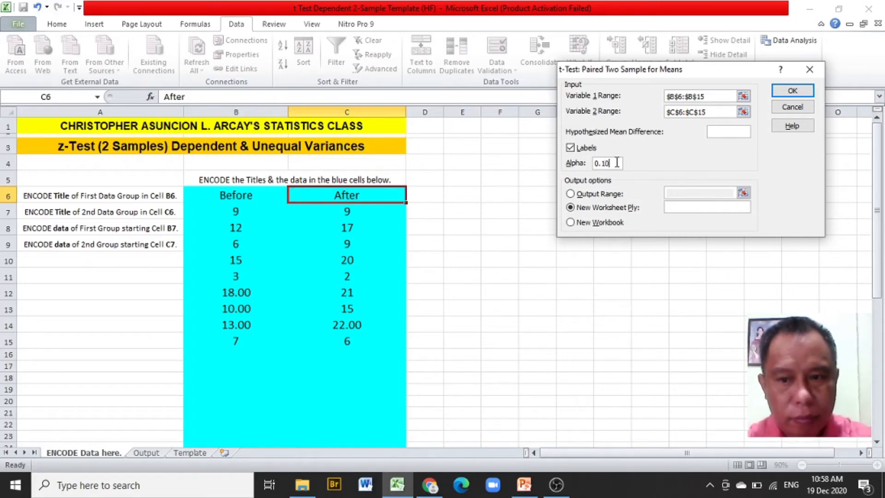
{"action": "mouse_move", "coordinate": [635, 176]}
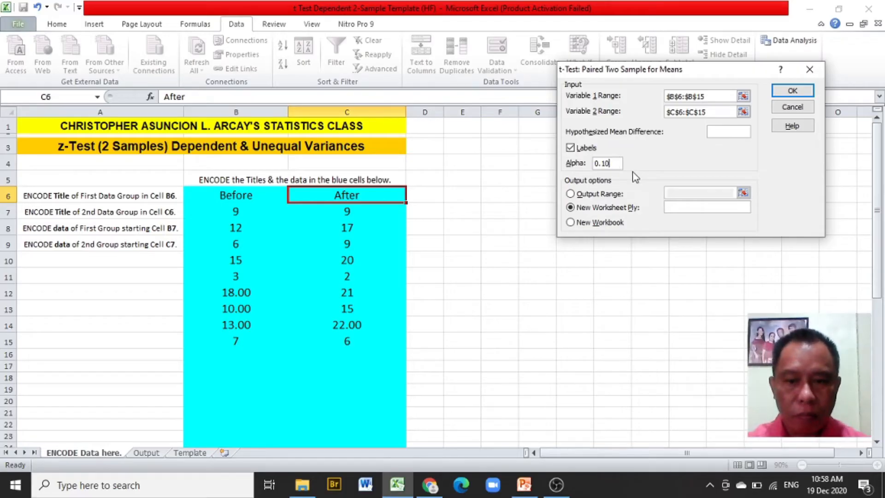
{"action": "left_click", "coordinate": [569, 207]}
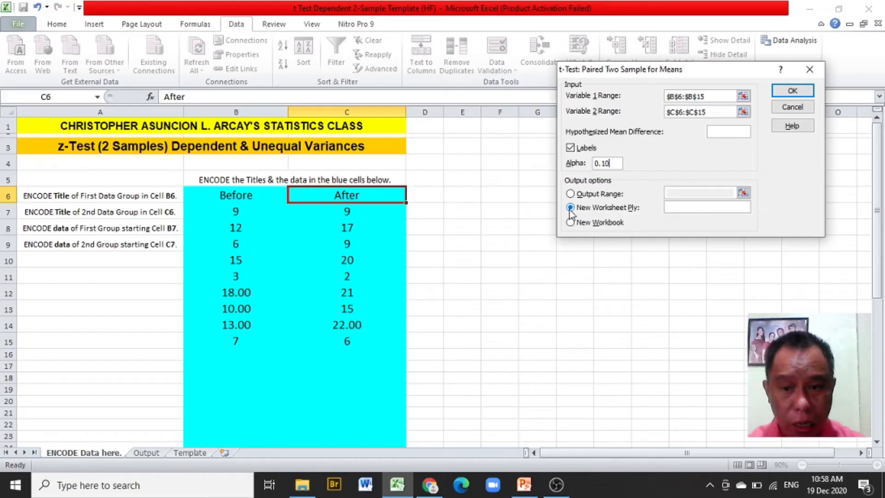
{"action": "left_click", "coordinate": [703, 95]}
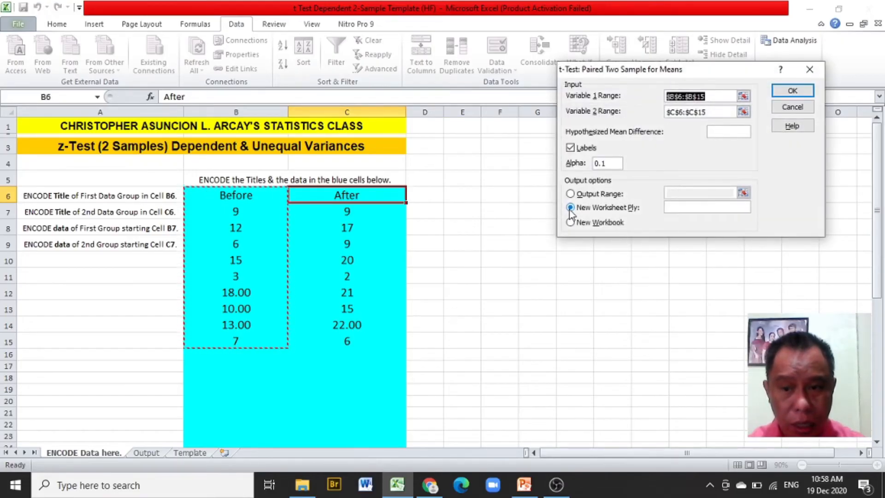
{"action": "left_click", "coordinate": [791, 90]}
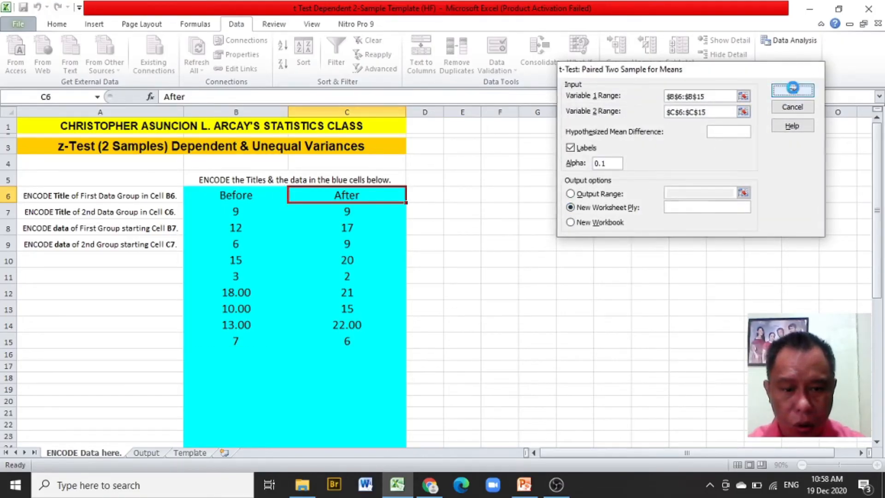
{"action": "left_click", "coordinate": [791, 90]}
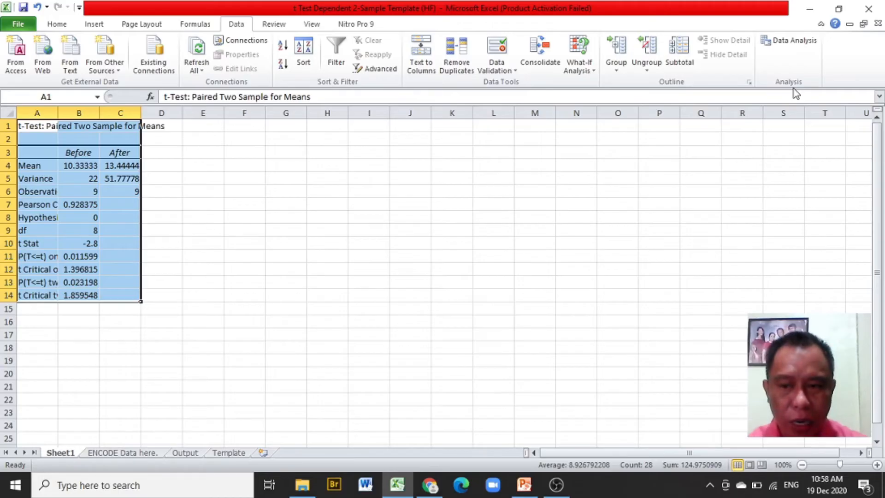
{"action": "mouse_move", "coordinate": [417, 323]}
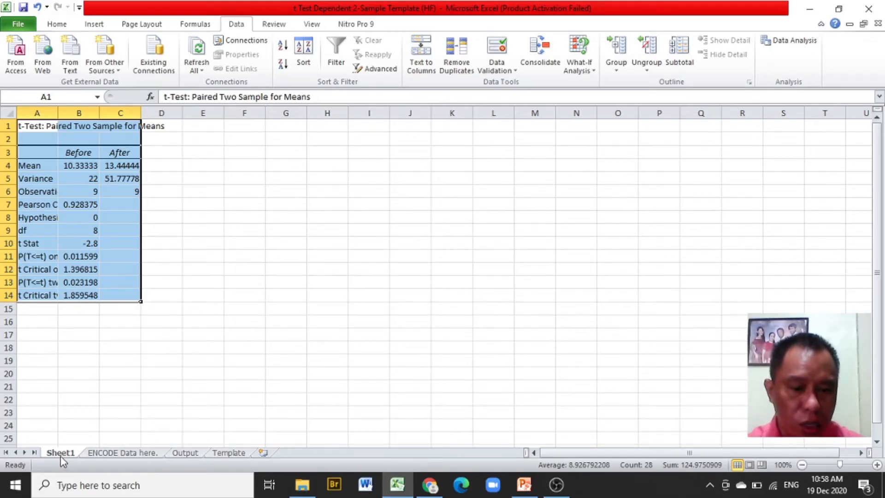
{"action": "mouse_move", "coordinate": [51, 140]}
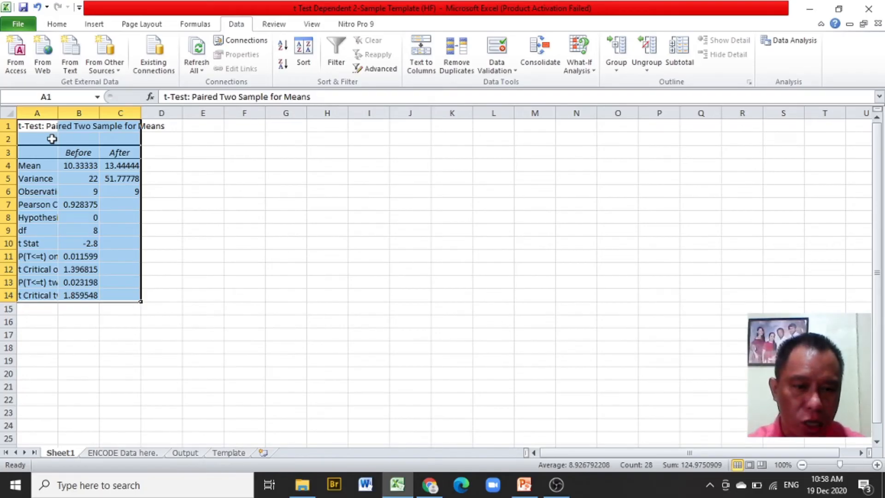
{"action": "mouse_move", "coordinate": [318, 231]}
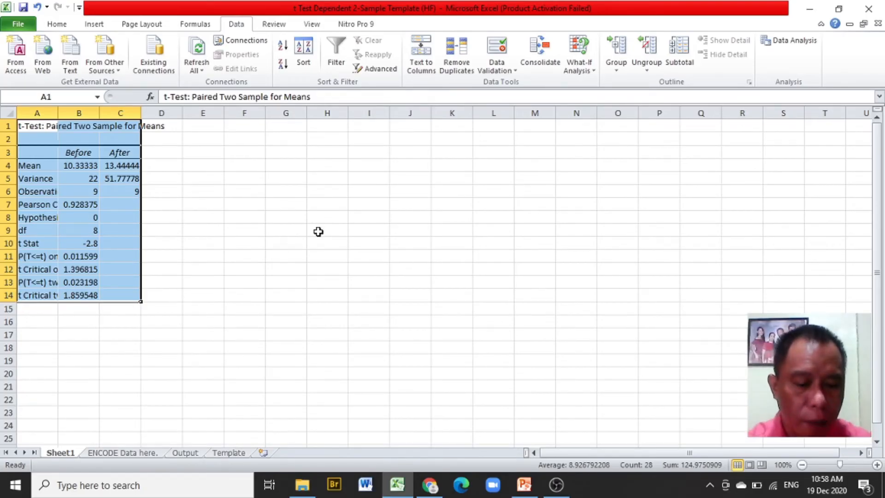
Copy the t-test output range A1:C14 from Sheet1 and go to the Output sheet.
{"action": "key", "text": "ctrl+c"}
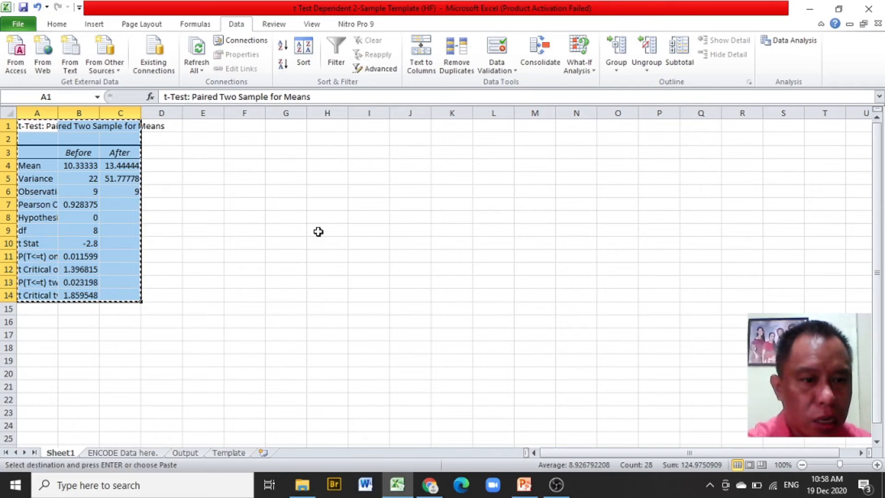
{"action": "mouse_move", "coordinate": [203, 439]}
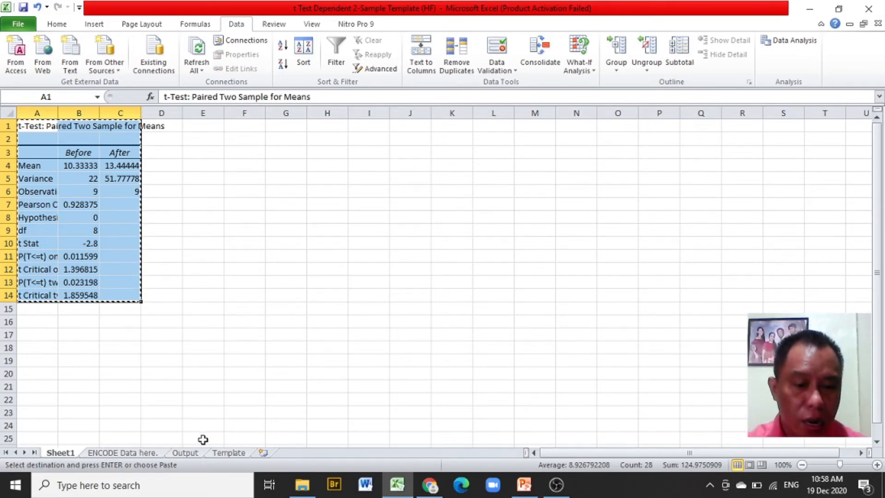
{"action": "left_click", "coordinate": [185, 451]}
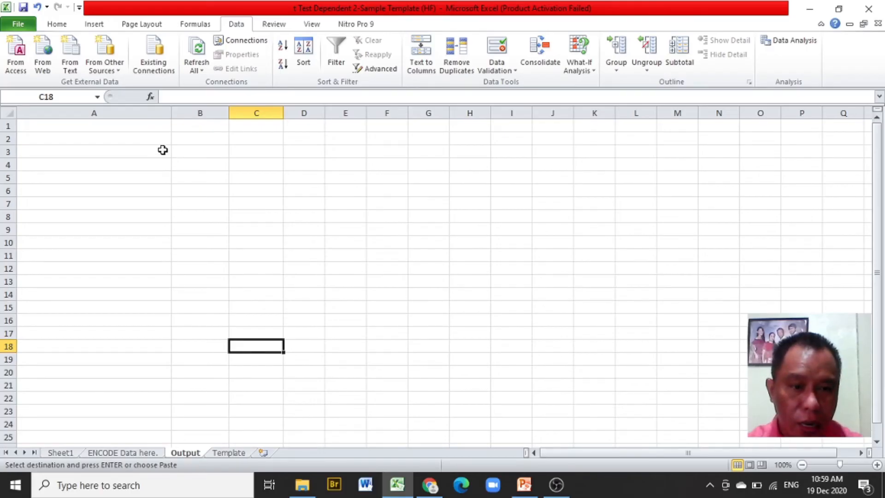
{"action": "mouse_move", "coordinate": [133, 128]}
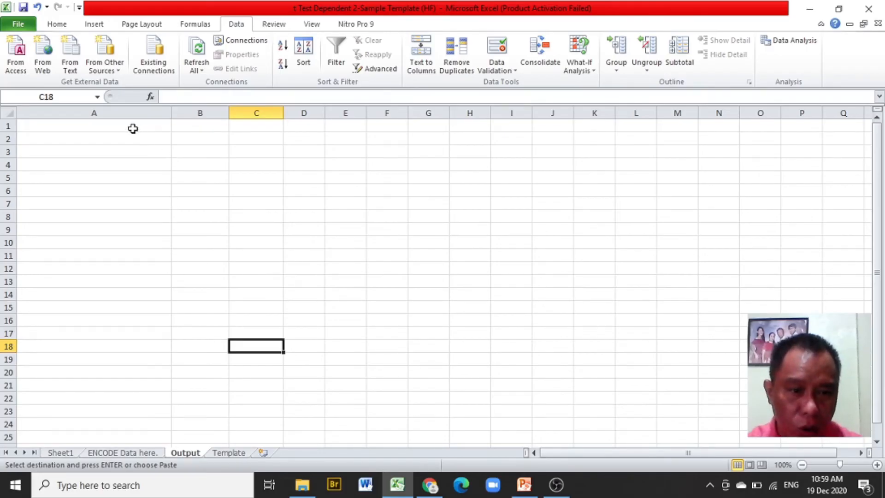
Paste the t-test output at A1 of the Output sheet and go to the Template sheet.
{"action": "left_click", "coordinate": [94, 125]}
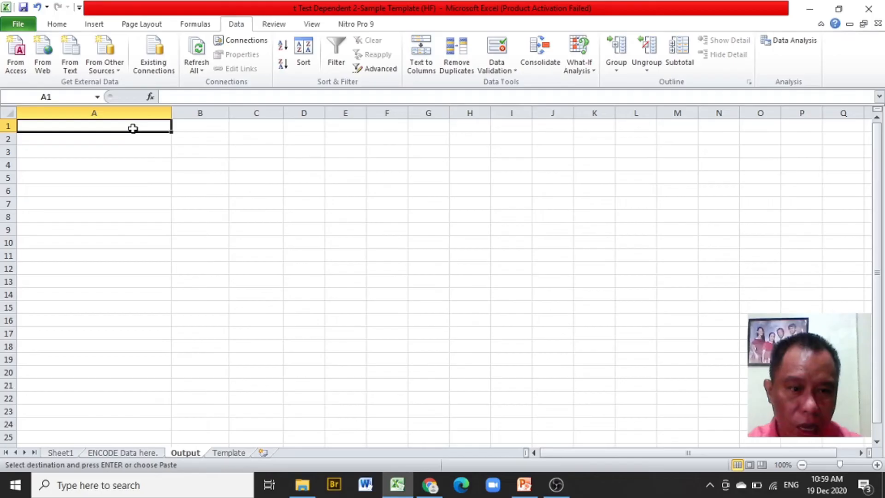
{"action": "mouse_move", "coordinate": [157, 147]}
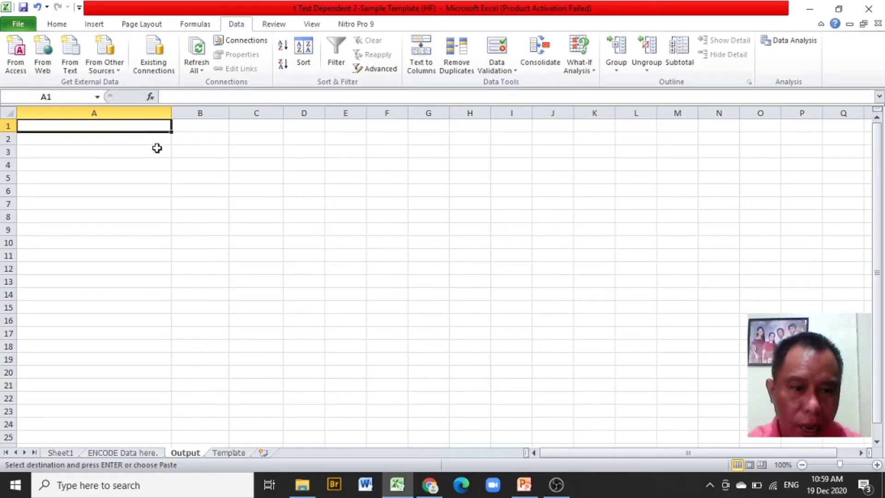
{"action": "mouse_move", "coordinate": [220, 169]}
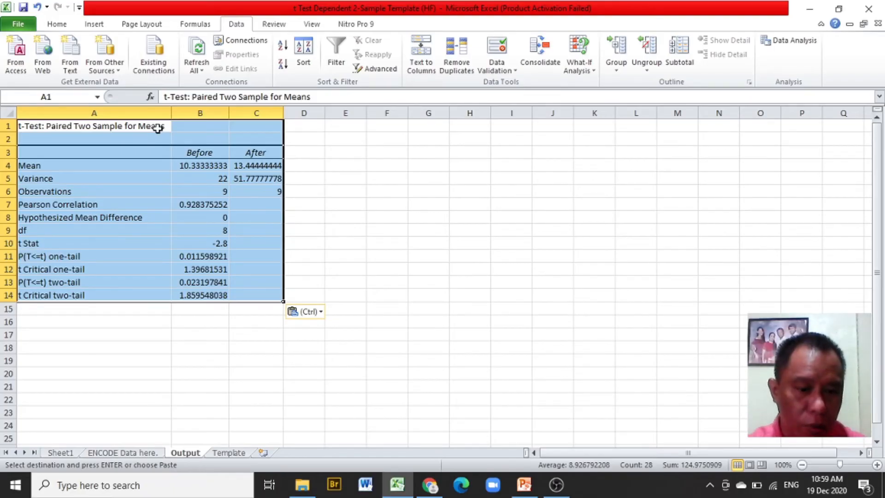
{"action": "mouse_move", "coordinate": [189, 439]}
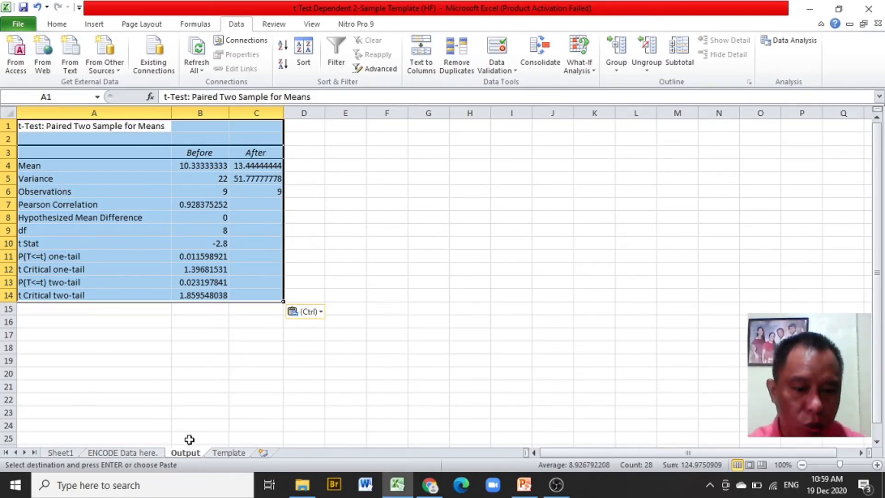
{"action": "mouse_move", "coordinate": [212, 460]}
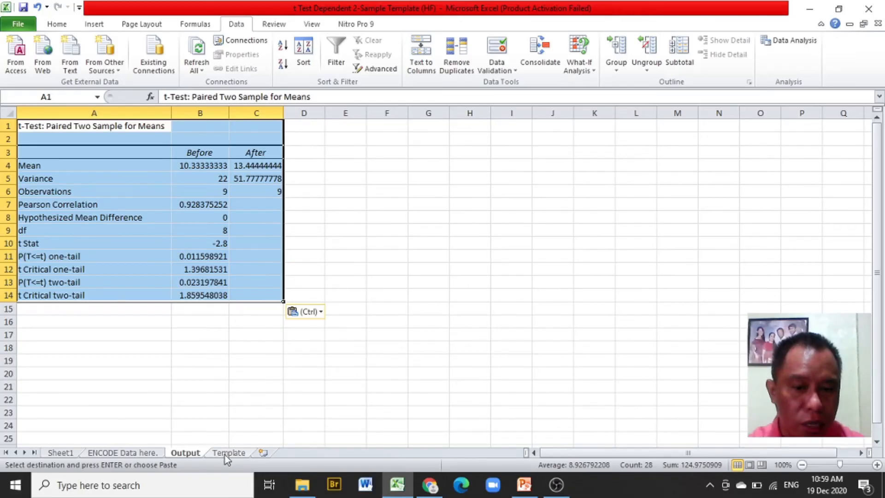
{"action": "left_click", "coordinate": [228, 452]}
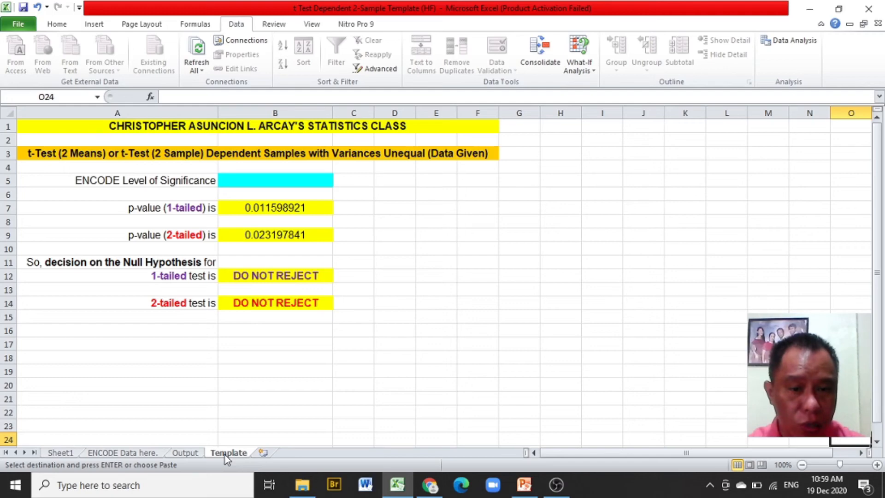
{"action": "mouse_move", "coordinate": [327, 233]}
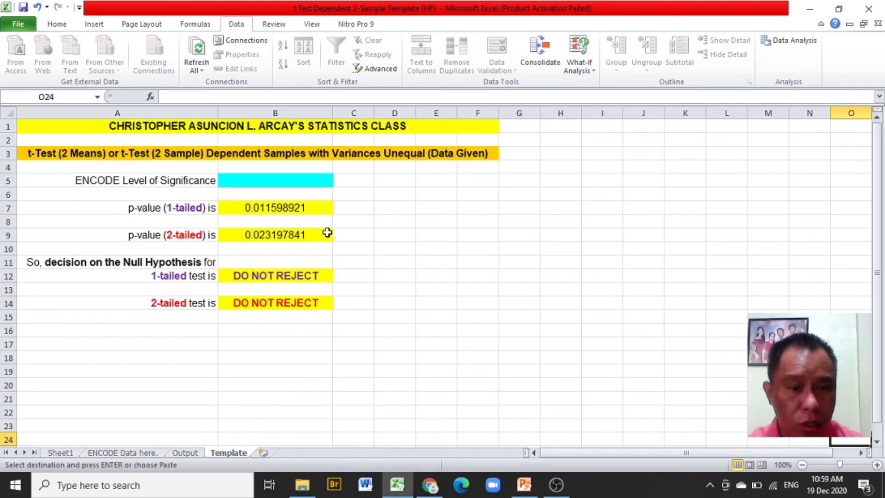
{"action": "mouse_move", "coordinate": [316, 212]}
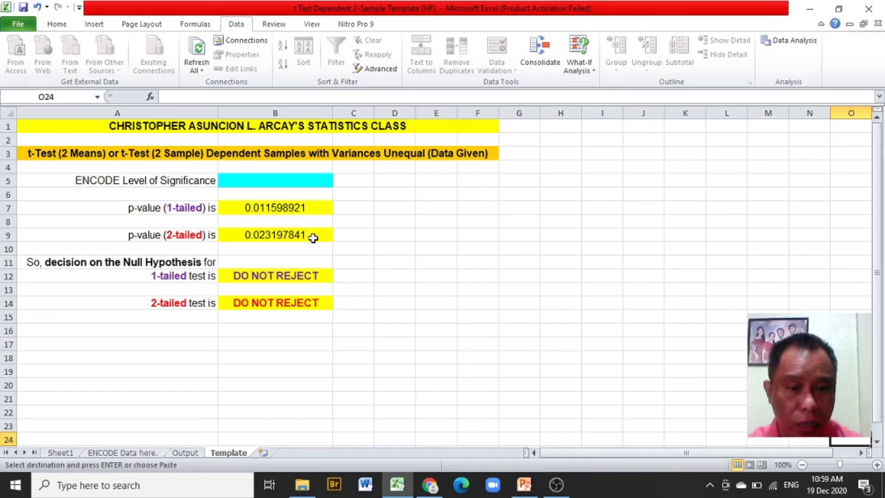
{"action": "mouse_move", "coordinate": [311, 178]}
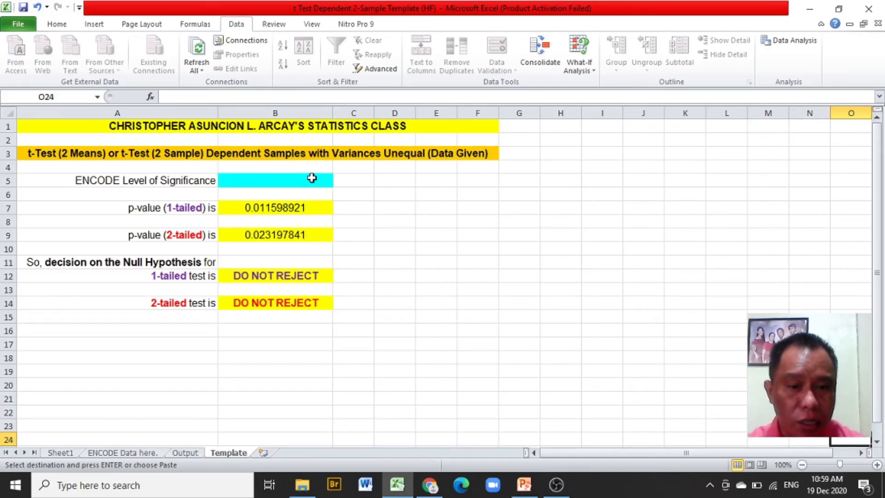
{"action": "left_click", "coordinate": [275, 179]}
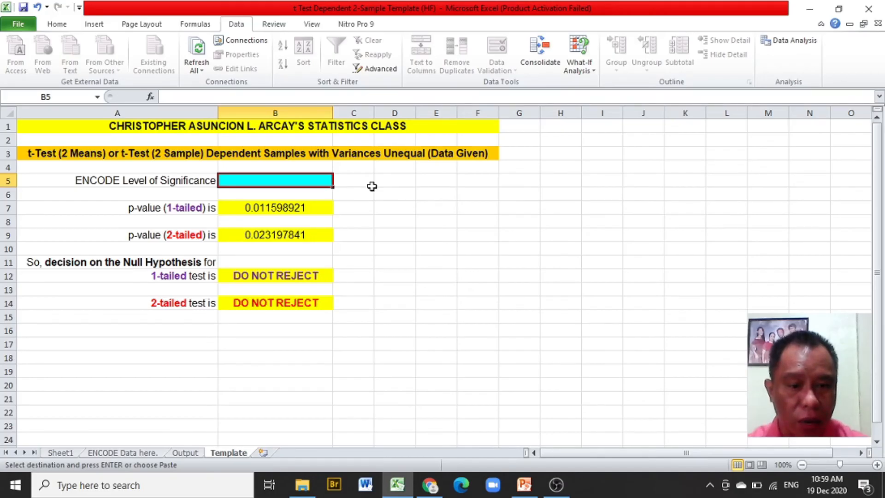
Enter 0.10 as the level of significance in B5 so both decisions read REJECT.
{"action": "type", "text": "0"}
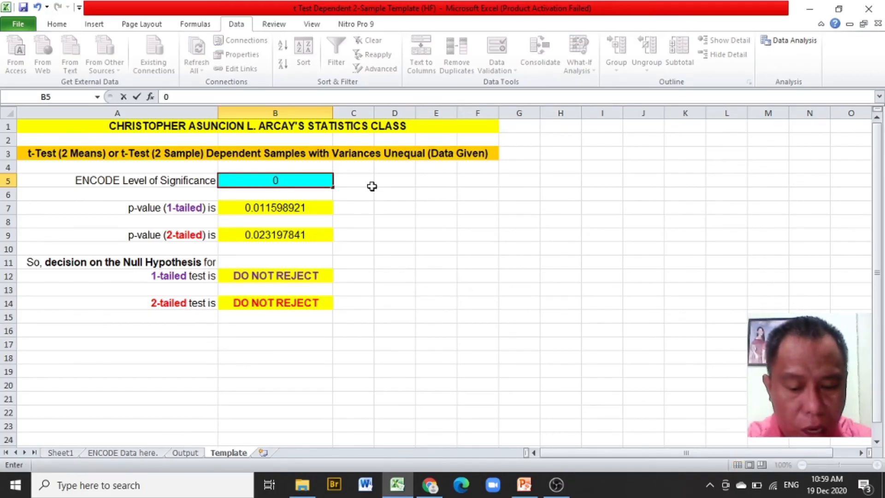
{"action": "type", "text": "0.10"}
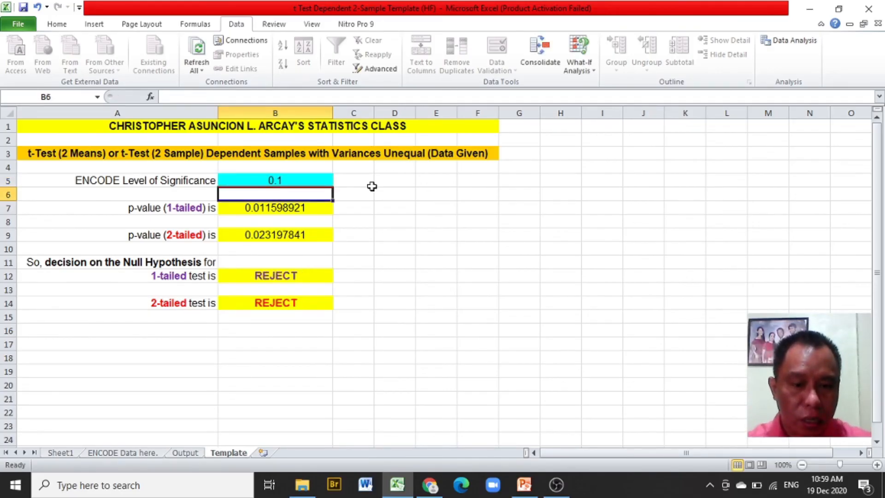
{"action": "mouse_move", "coordinate": [337, 269]}
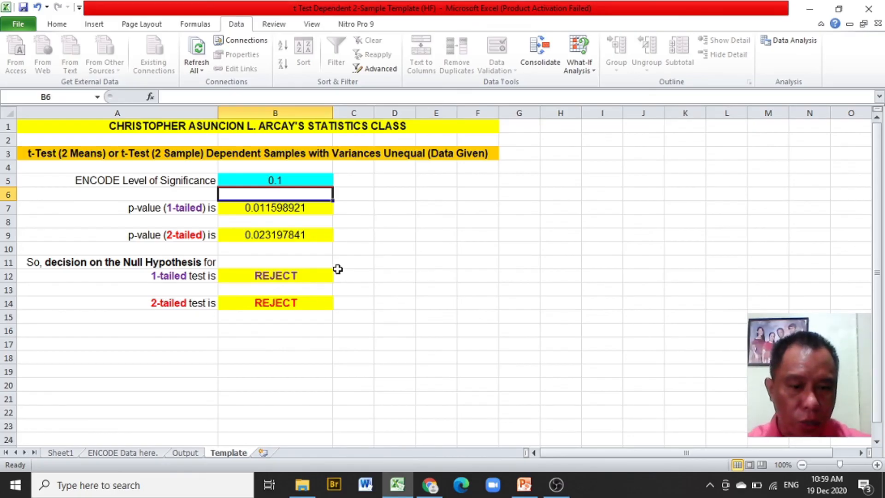
{"action": "mouse_move", "coordinate": [345, 270]}
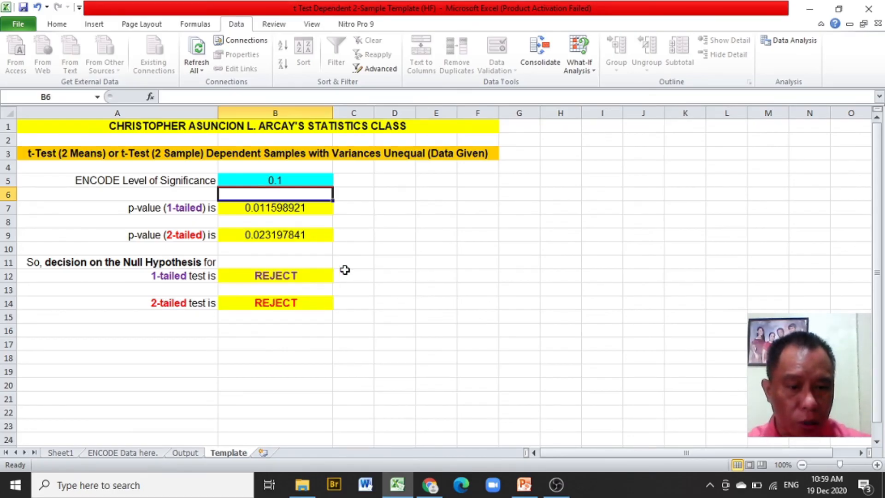
{"action": "mouse_move", "coordinate": [320, 275]}
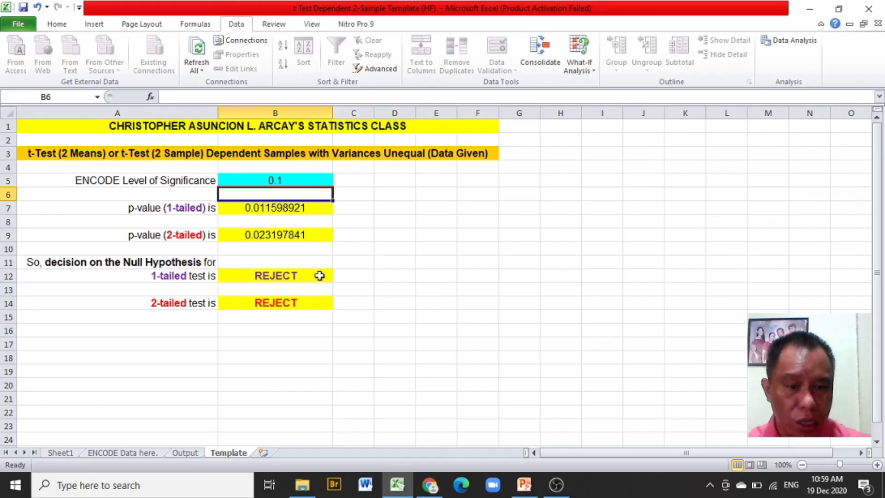
{"action": "mouse_move", "coordinate": [322, 276]}
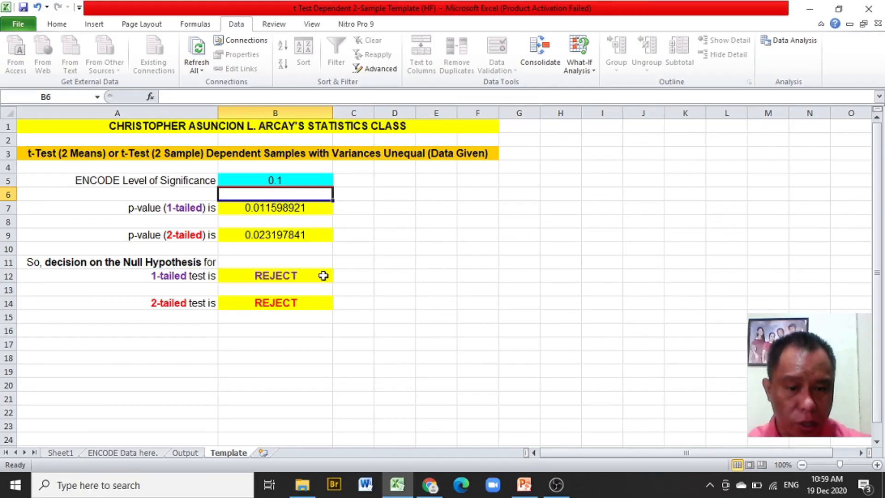
{"action": "mouse_move", "coordinate": [344, 276]}
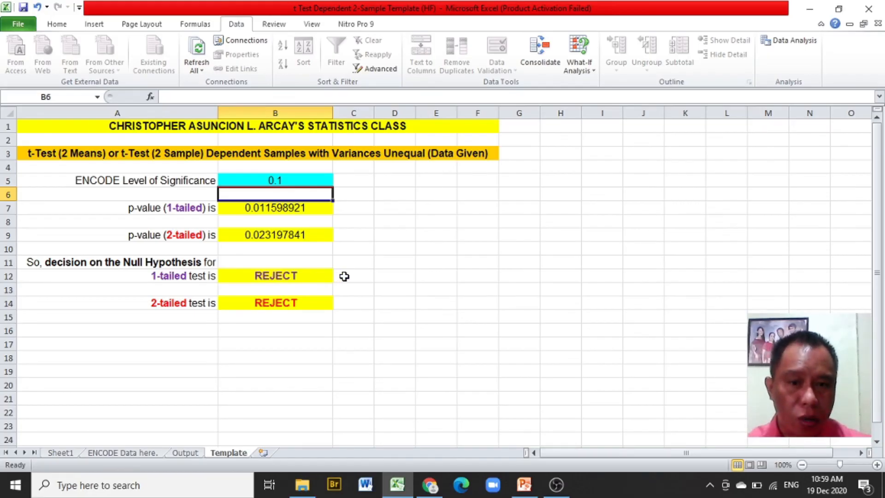